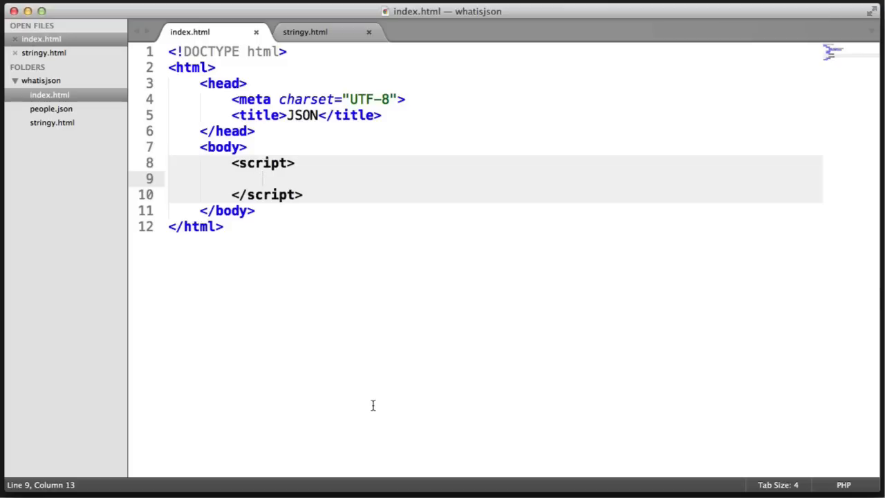
Write 'var obj = {};' in the script block, shortening 'object' to 'obj'
text(va)
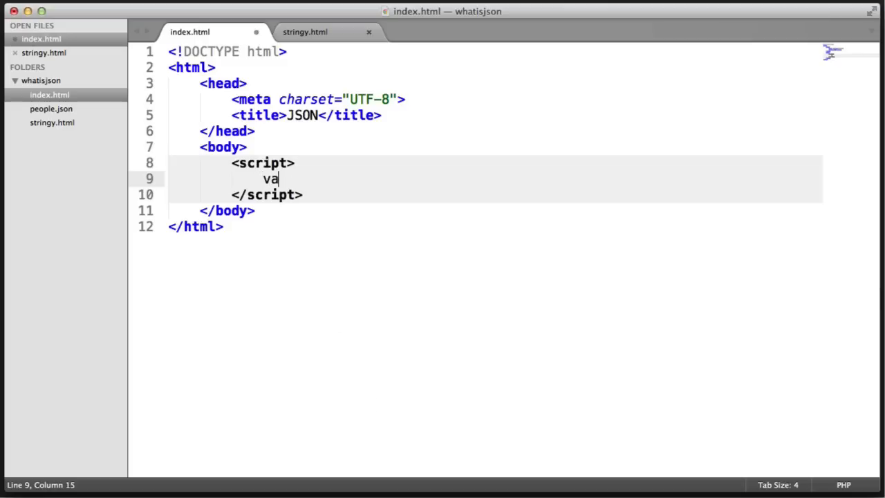
text(r object)
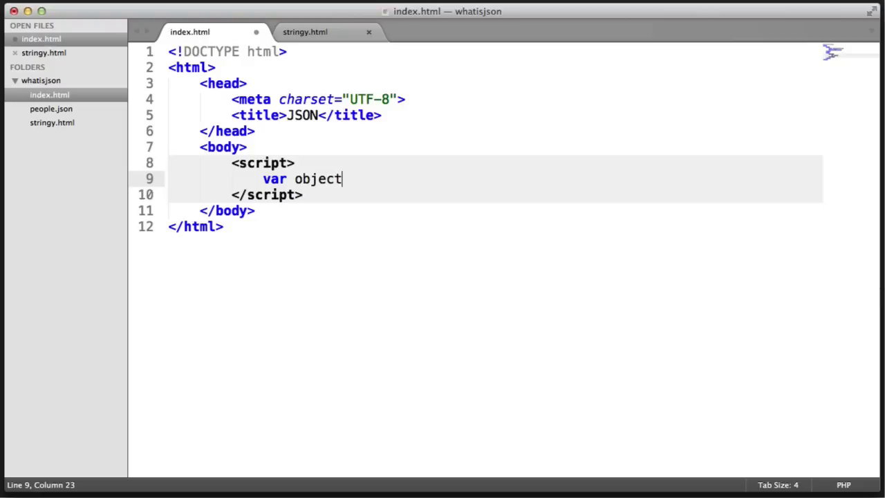
key(Backspace)
text( =)
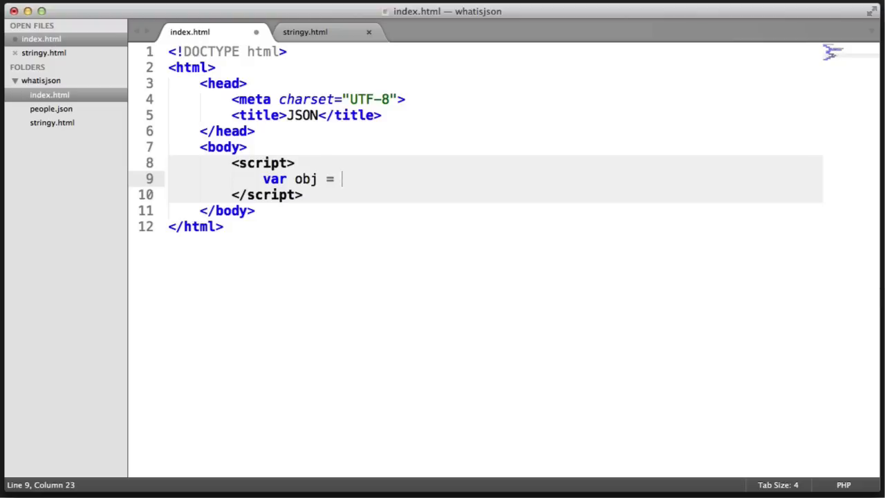
text({};)
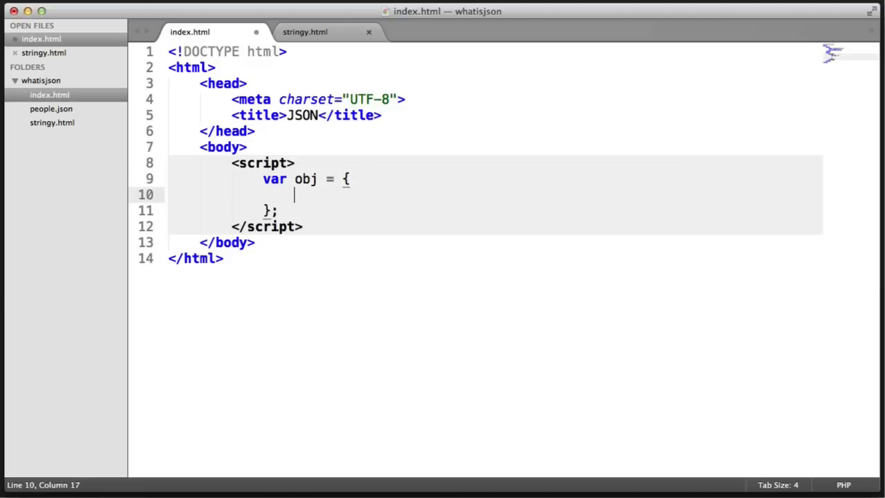
Add a people array to obj containing an empty object opened onto its own lines
text(peopl)
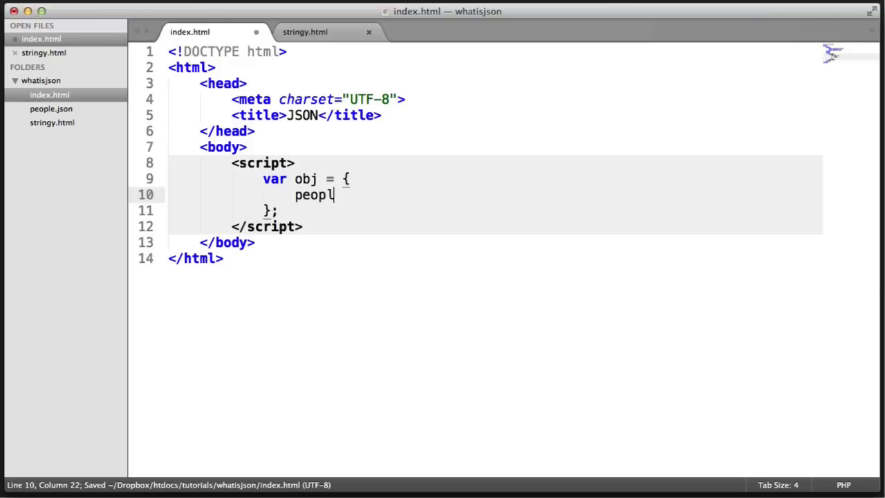
text(e:)
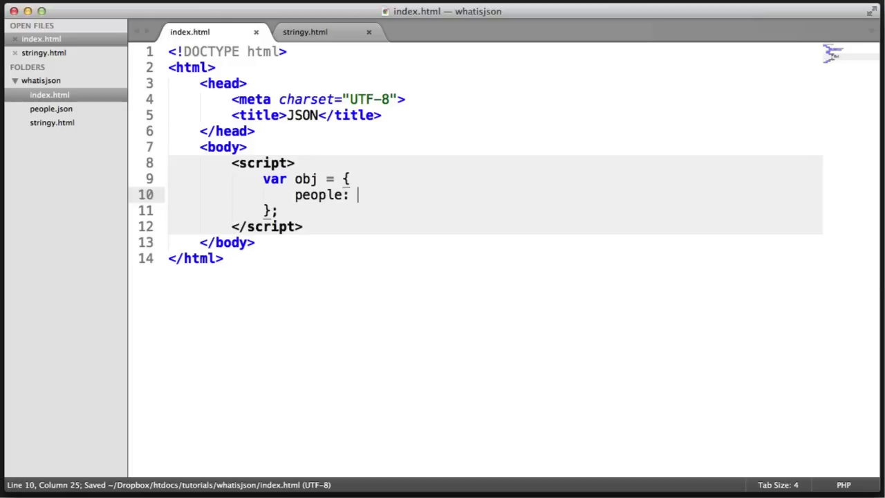
text([])
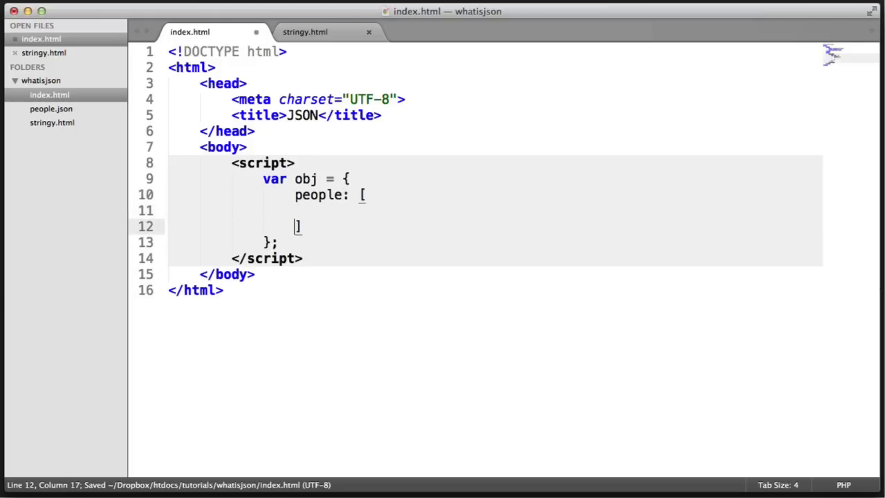
text({})
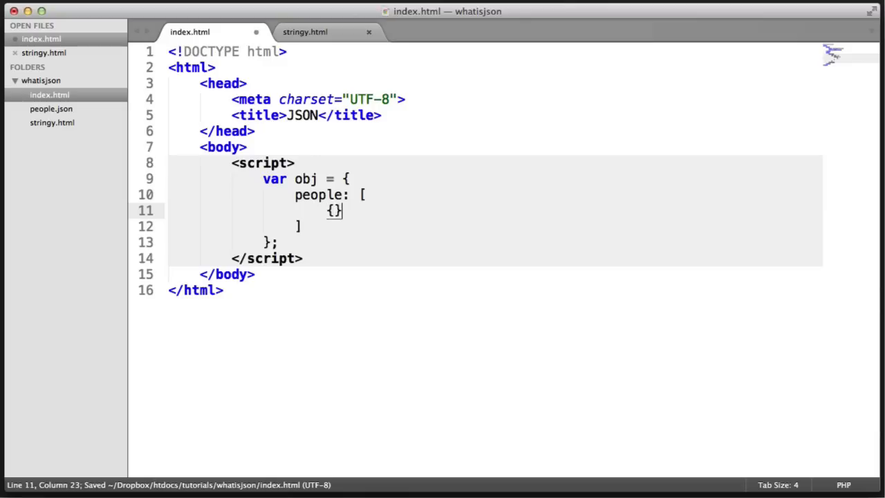
key(Enter)
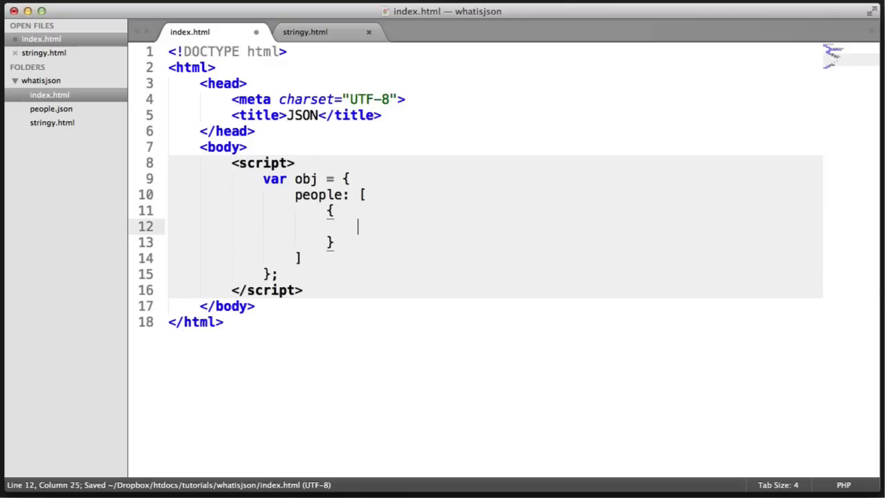
Fill the first people entry with name: "Alex" and online: true
text(name)
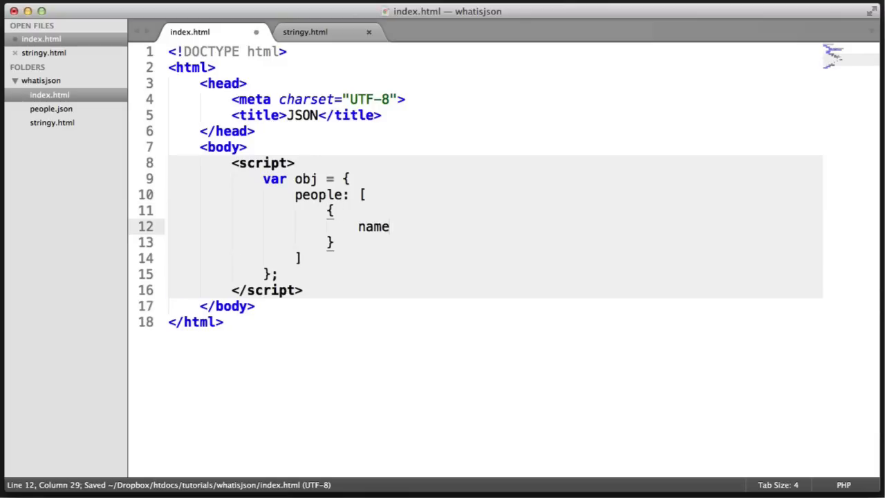
text(: "A")
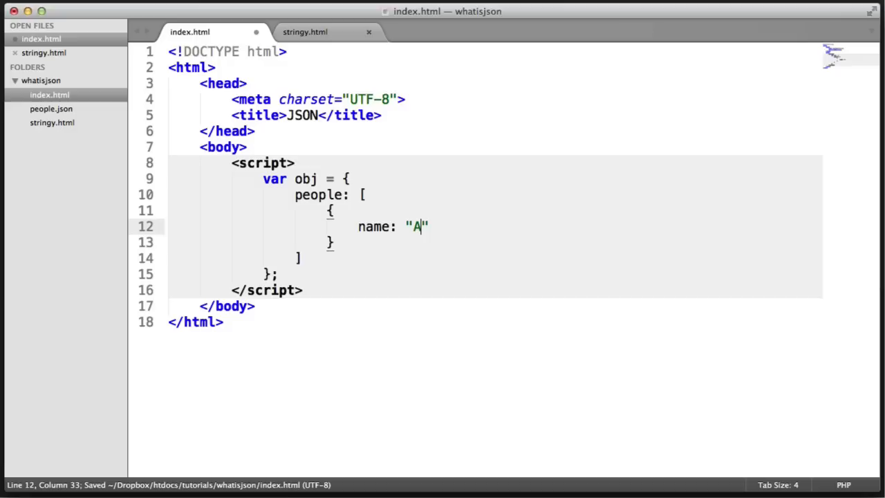
text(lex)
text(online: tr)
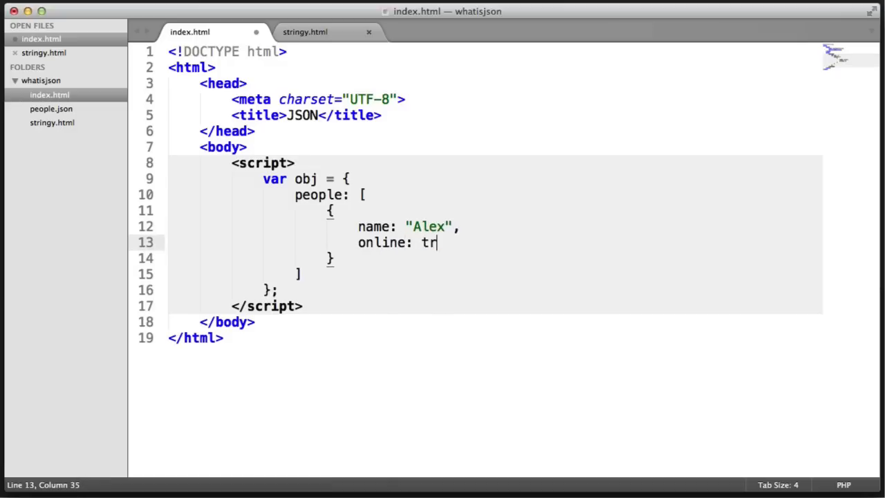
text(ue)
text(name:)
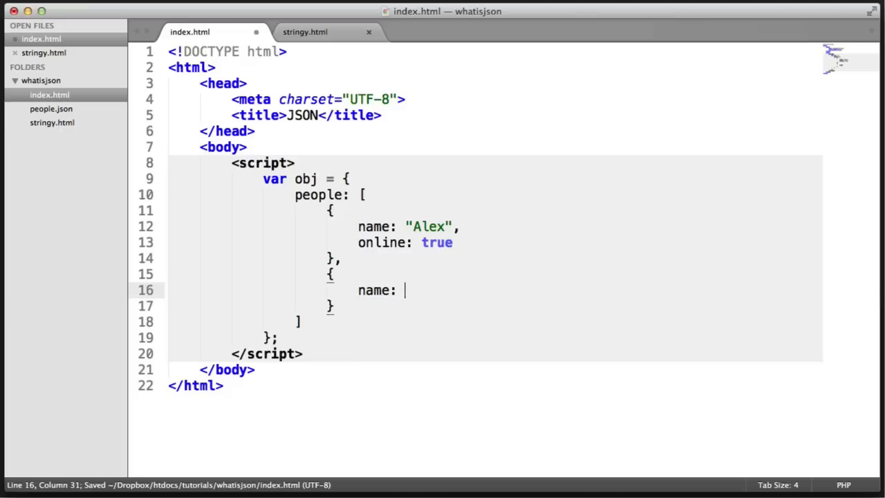
Fill the second people entry with name: "Billy" and online: false
text("Billy")
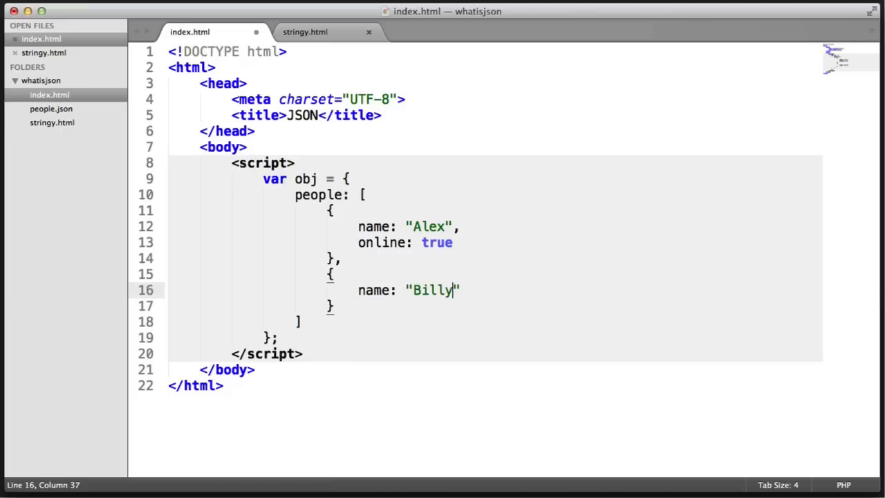
text(,)
text(online:)
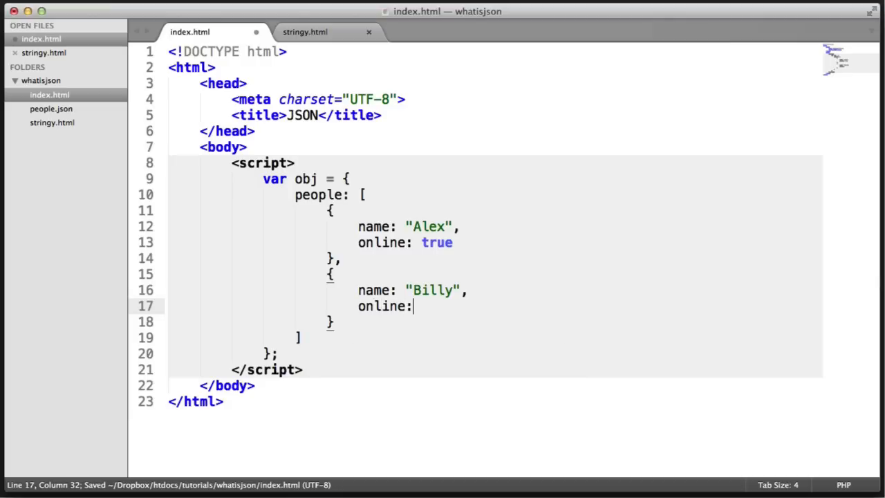
text(false)
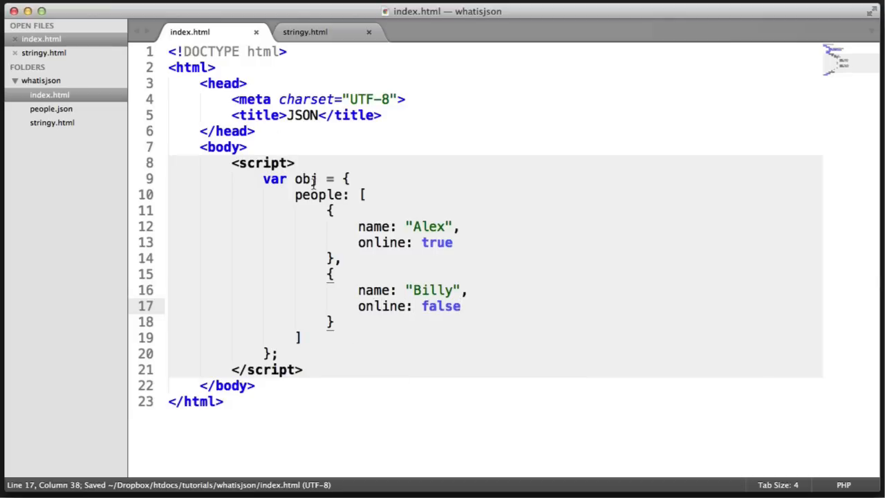
double_click(316, 193)
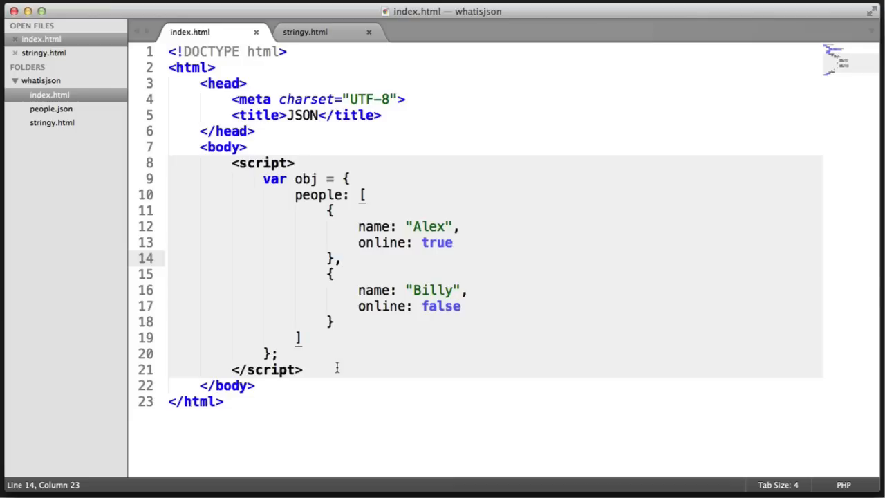
mouse_move(511, 376)
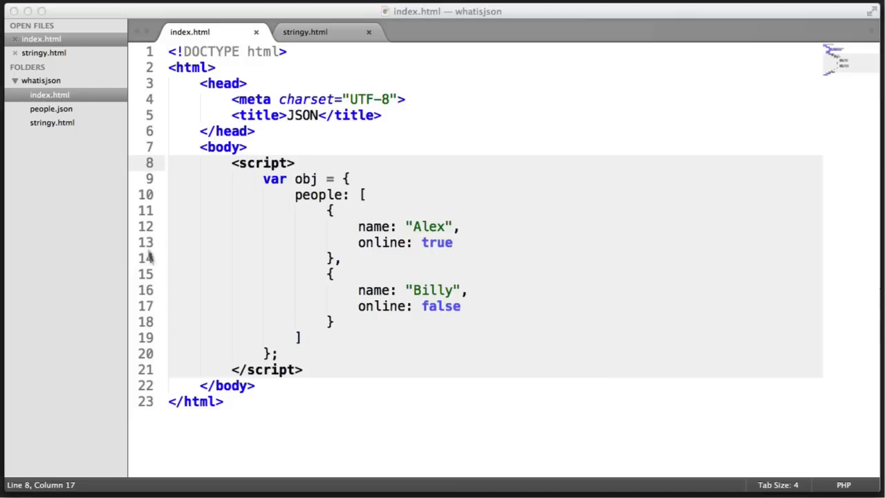
In people.json, write outer braces holding "people": [ ] with a first object begun
click(50, 108)
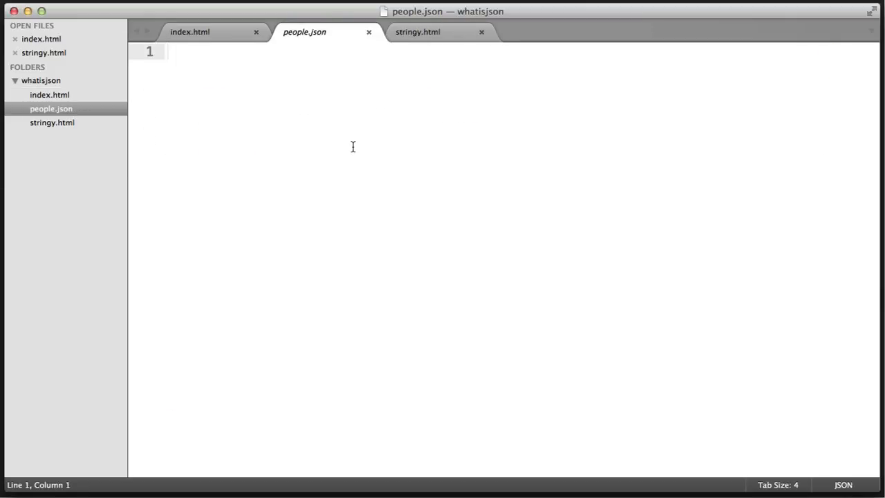
text({})
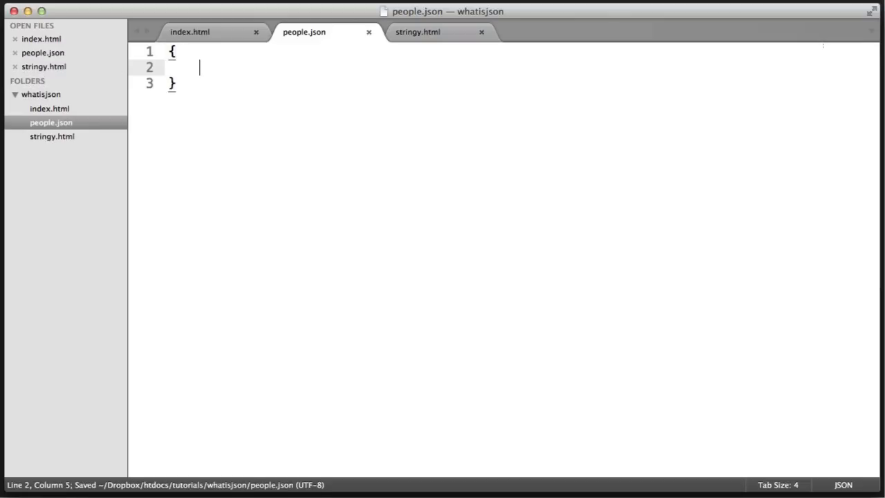
text("people")
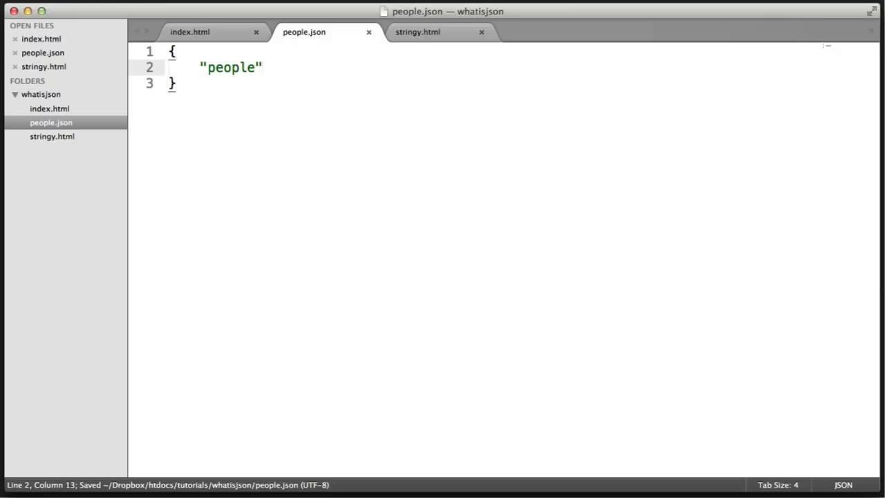
text(: [])
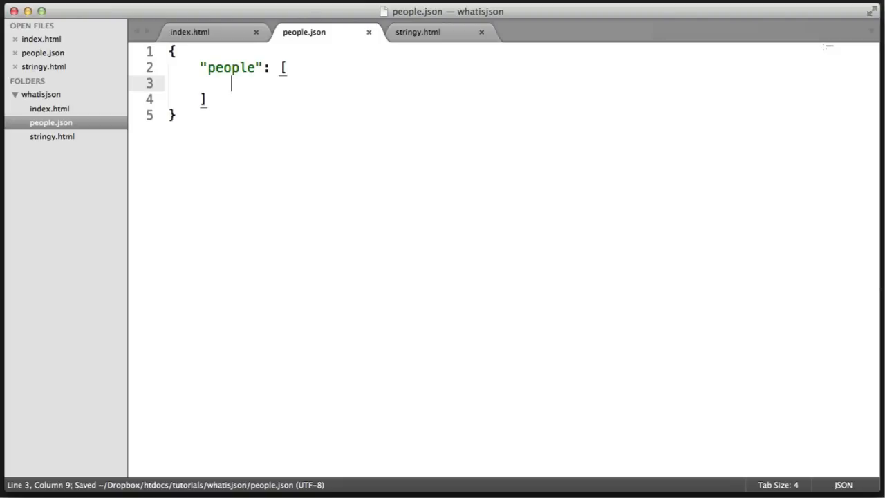
text({)
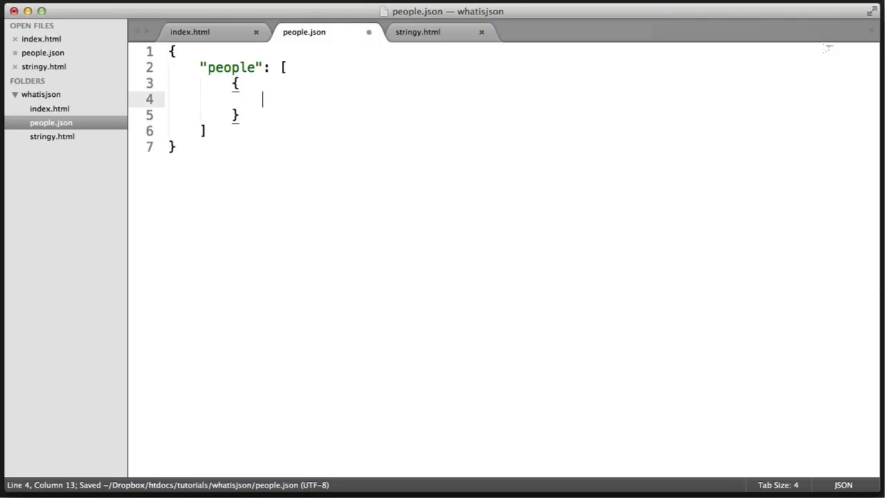
Fill the first entry with "name": "Alex" and "online": true, followed by a comma
text("")
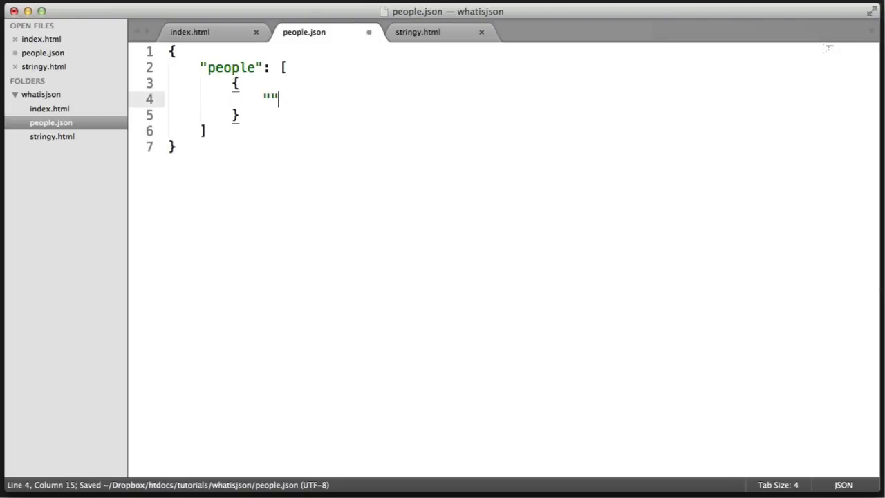
text(name)
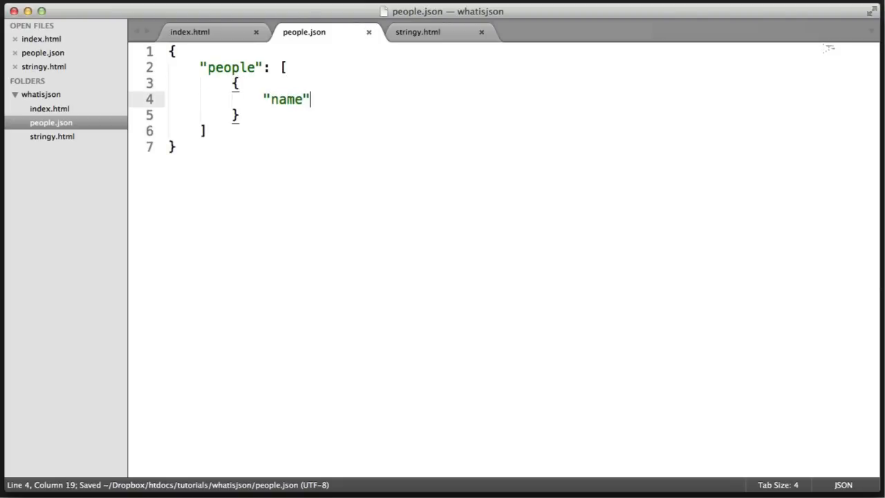
text(: "A")
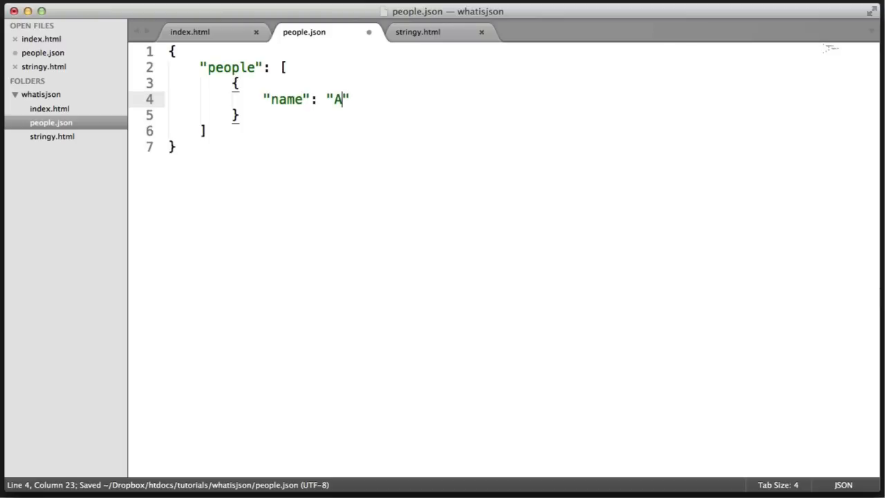
text(lex",)
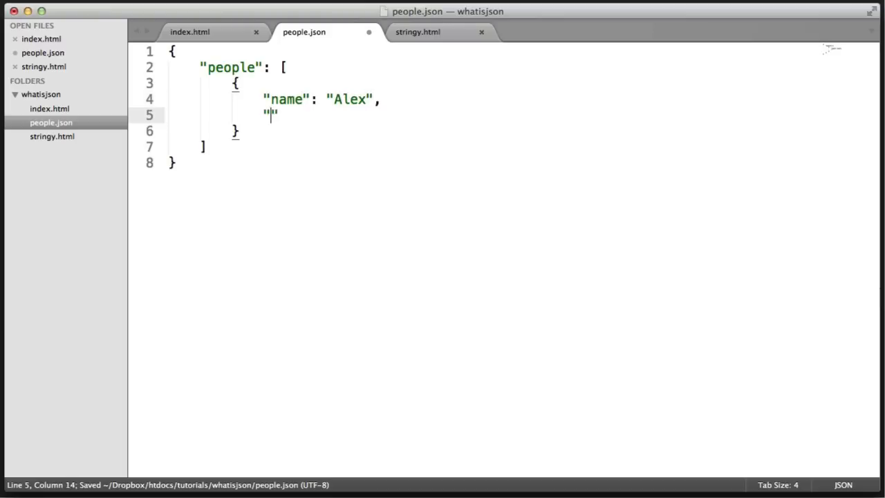
text(online)
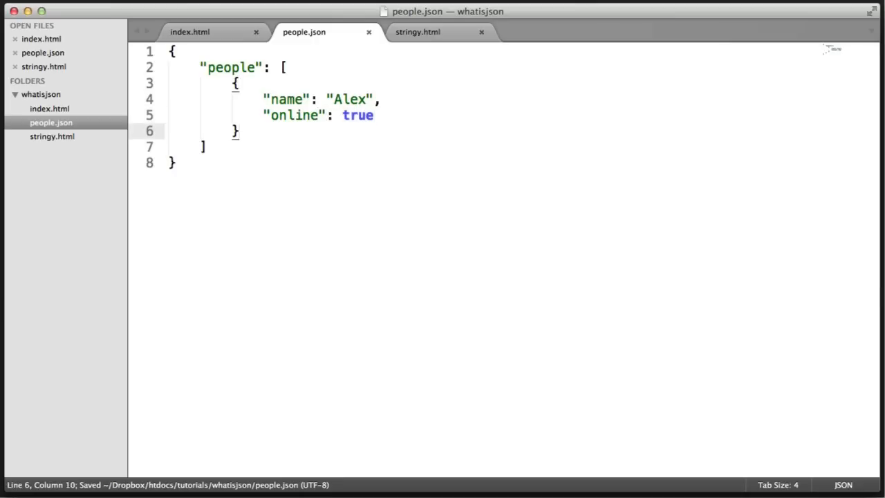
text(,)
text({)
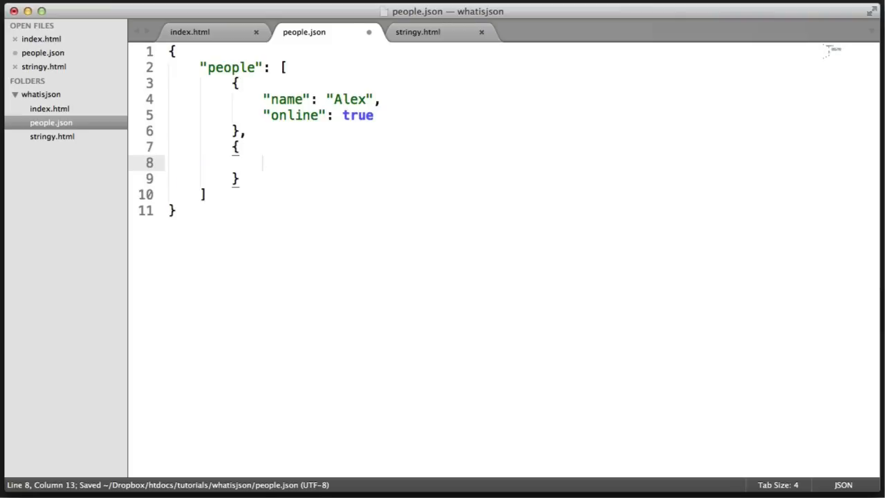
Write the second entry as "name": "Billy" with "online": false
text("")
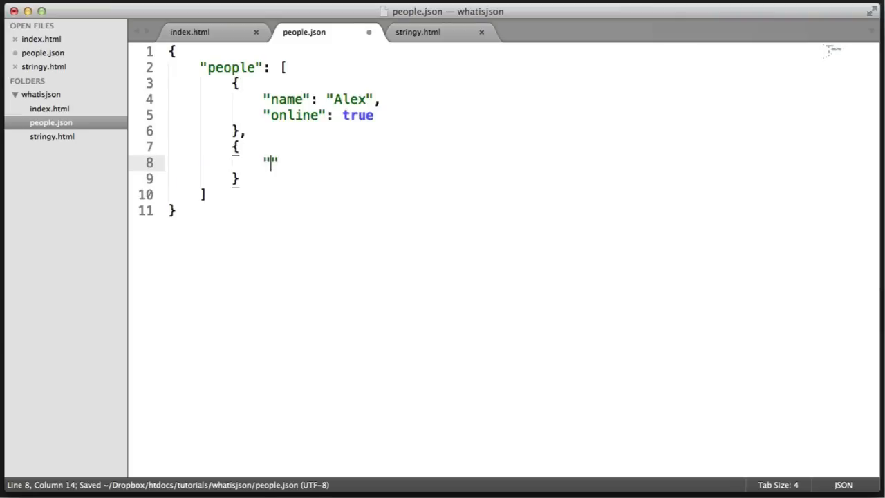
text(name":)
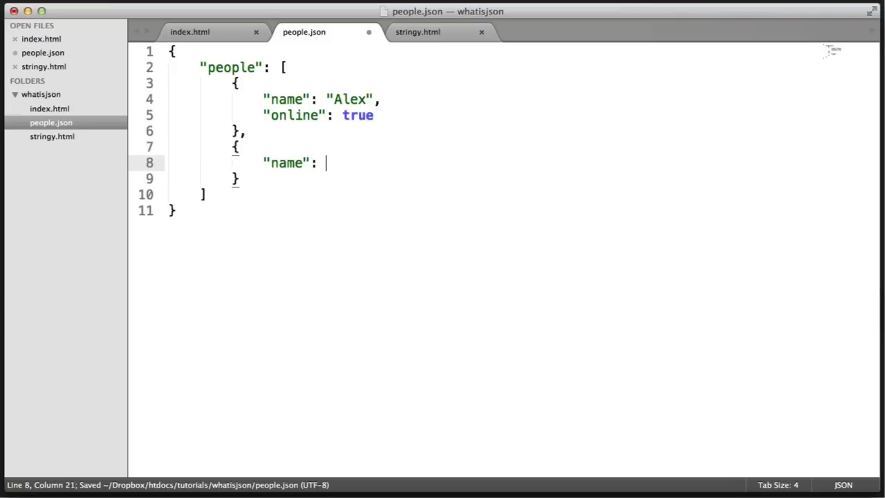
text("Billy",)
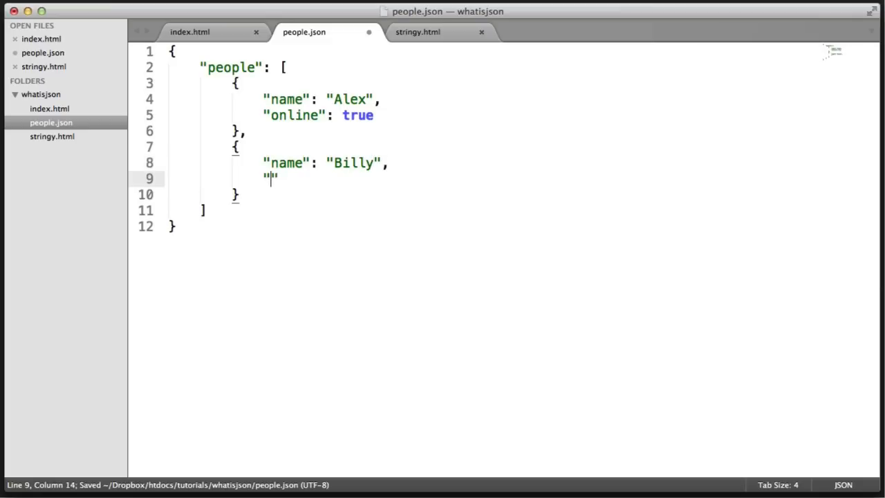
text(online)
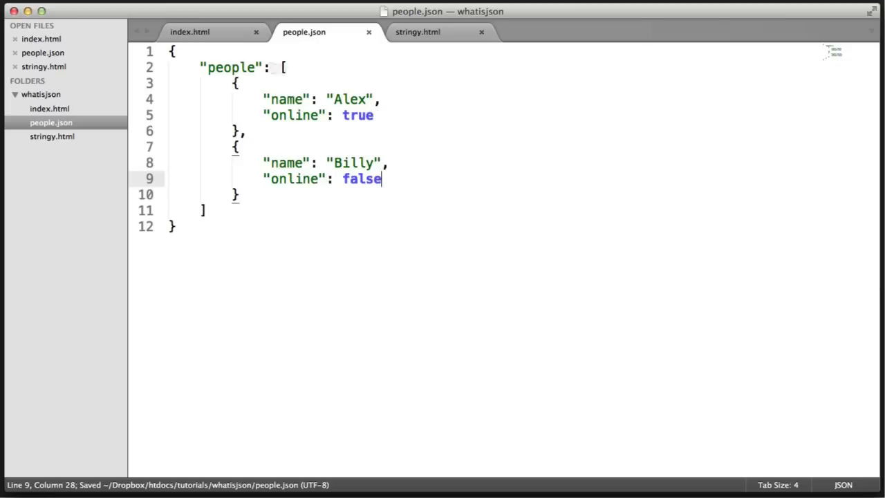
Compare people.json with the obj literal in index.html, then save people.json
click(197, 31)
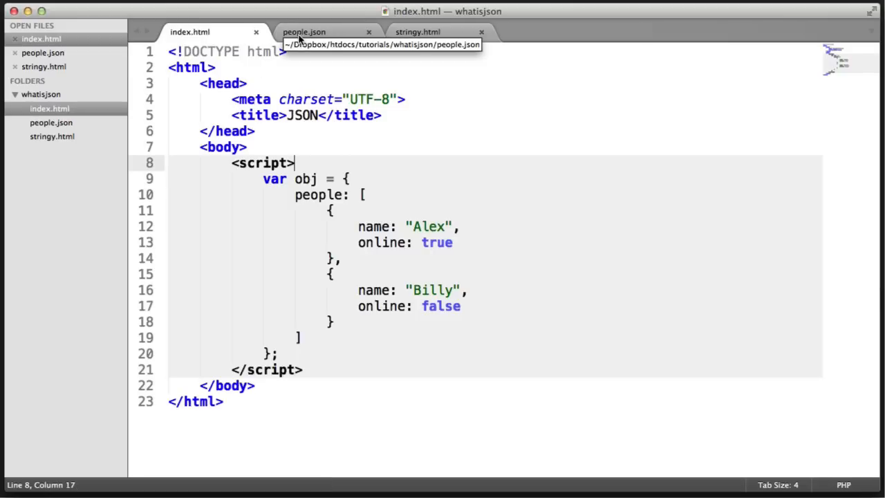
click(304, 32)
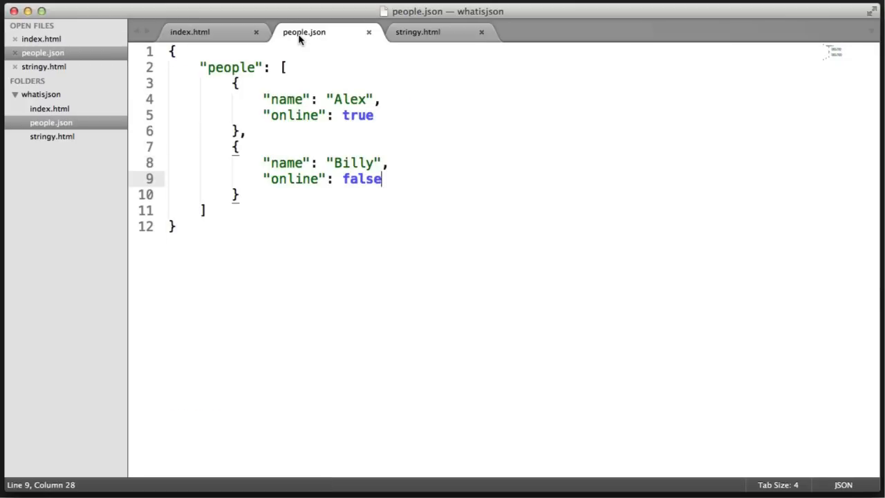
click(177, 226)
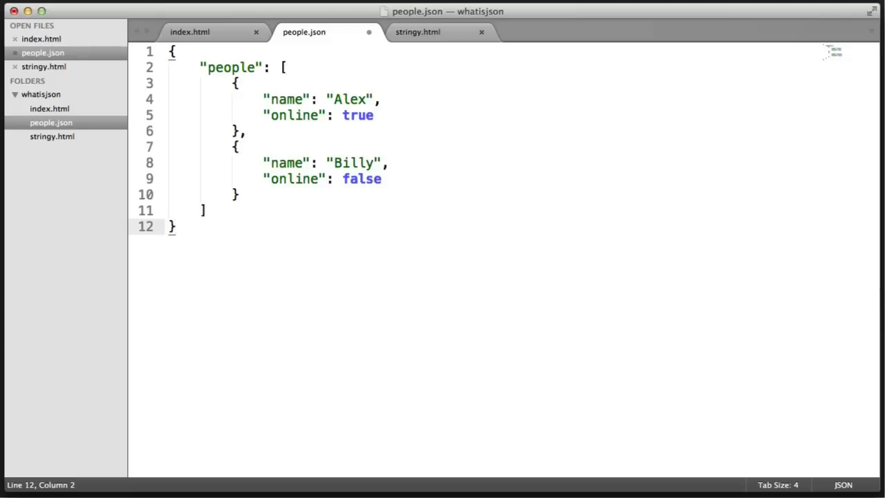
key(cmd+s)
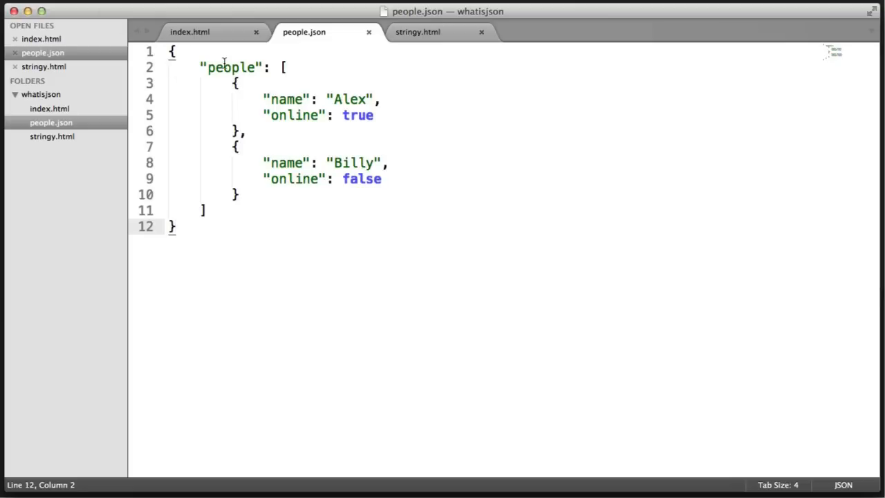
double_click(229, 66)
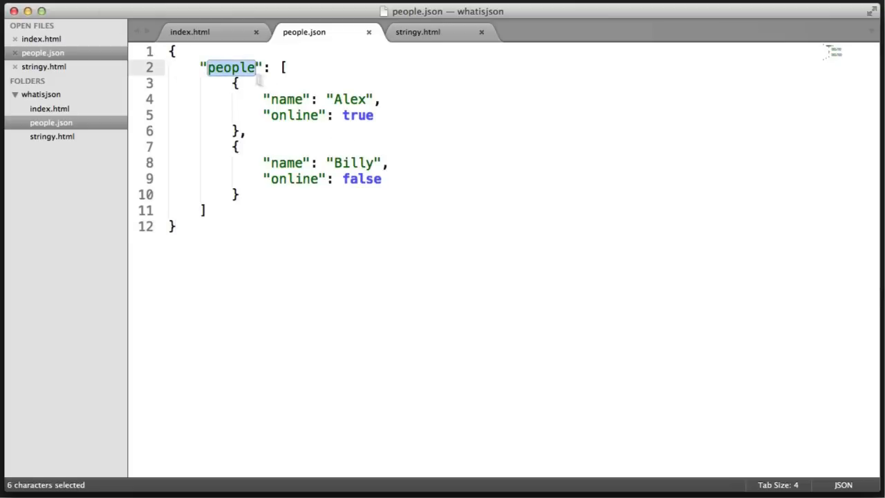
double_click(293, 116)
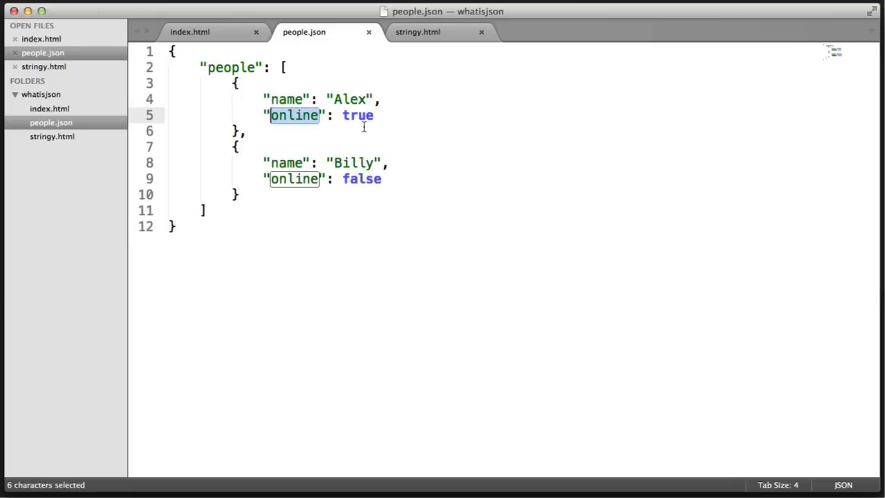